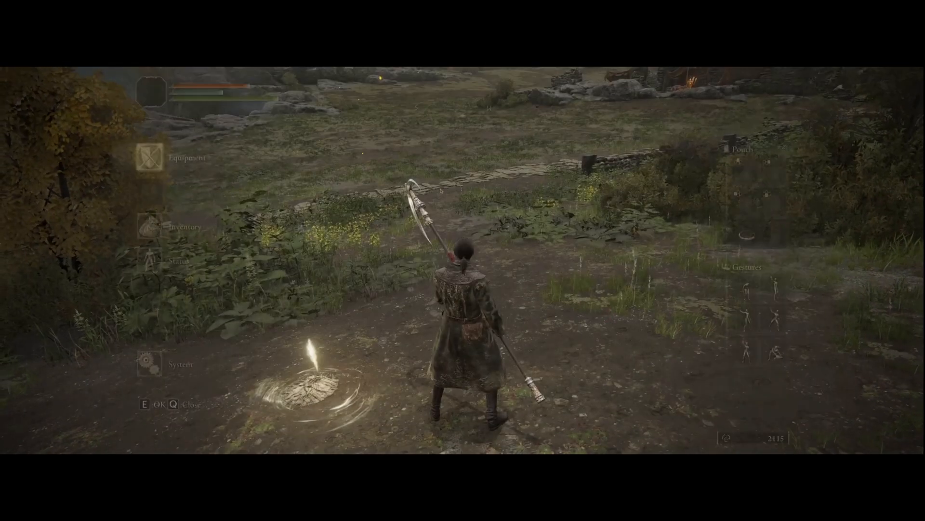
Step: Quit Elden Ring from the in-game System menu to return to the desktop
key("q")
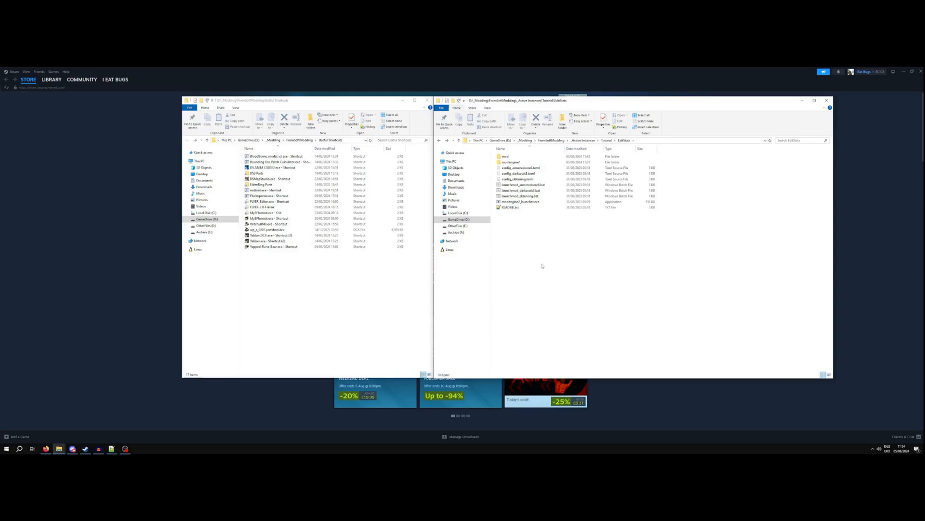
mouse_move(534, 231)
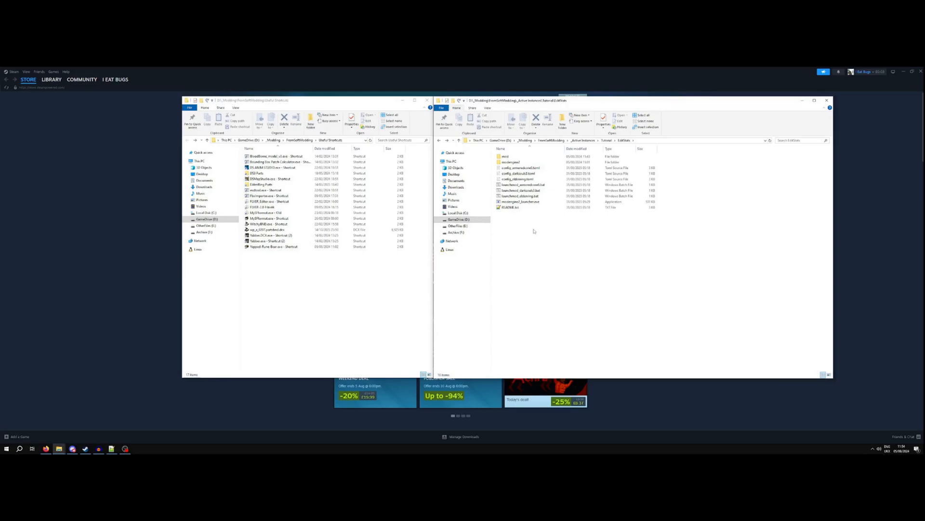
mouse_move(539, 247)
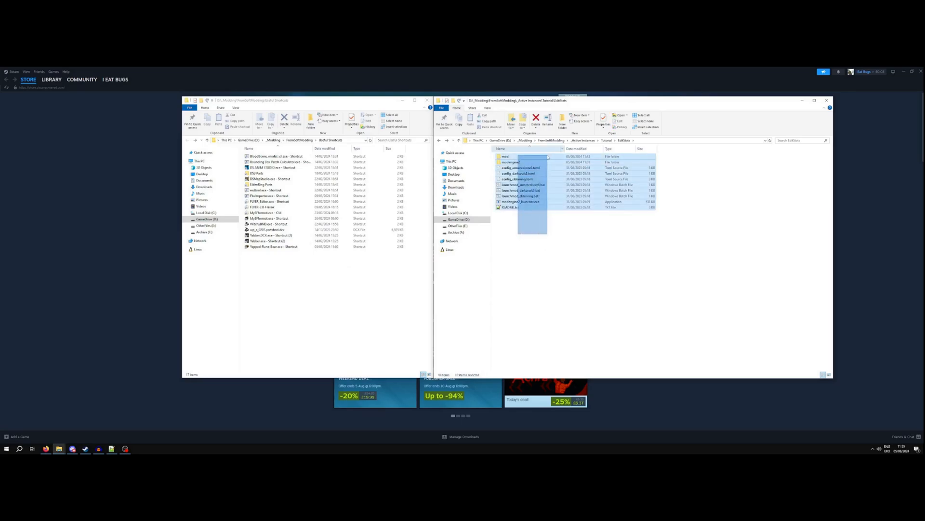
left_click(531, 243)
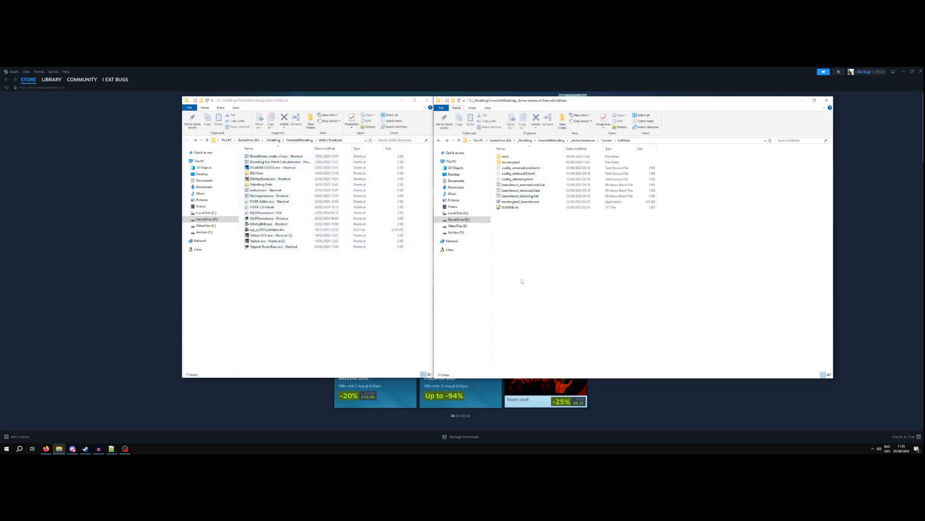
mouse_move(526, 271)
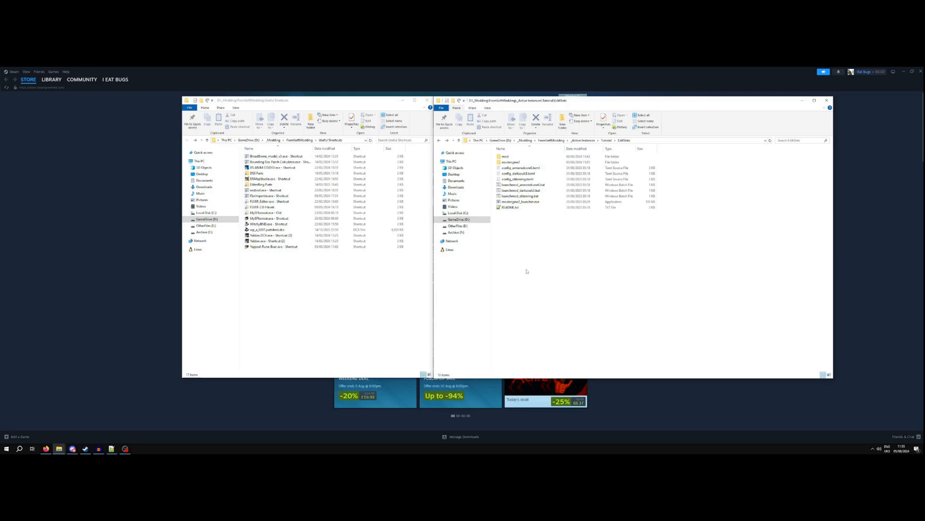
mouse_move(532, 278)
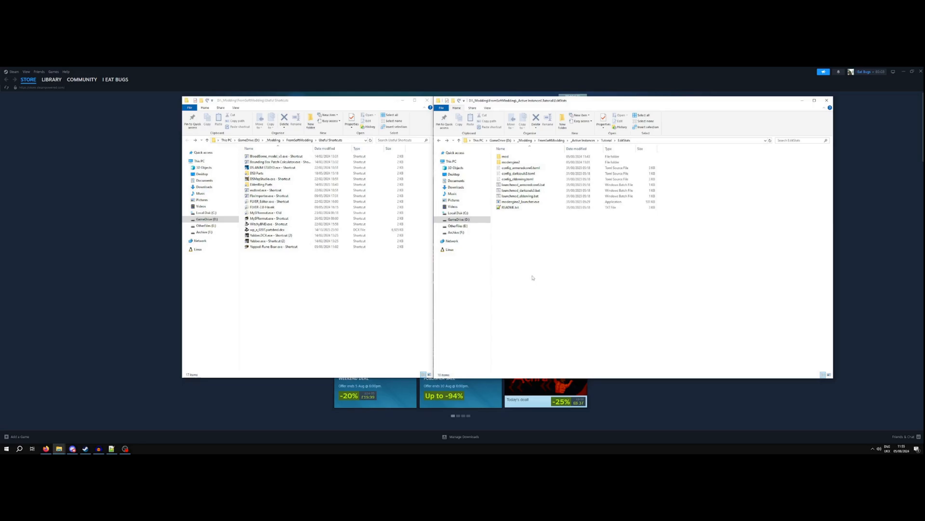
Step: Launch Yapped, edit the EquipParamWeapon entry's fields, save regulation.bin and confirm
double_click(504, 156)
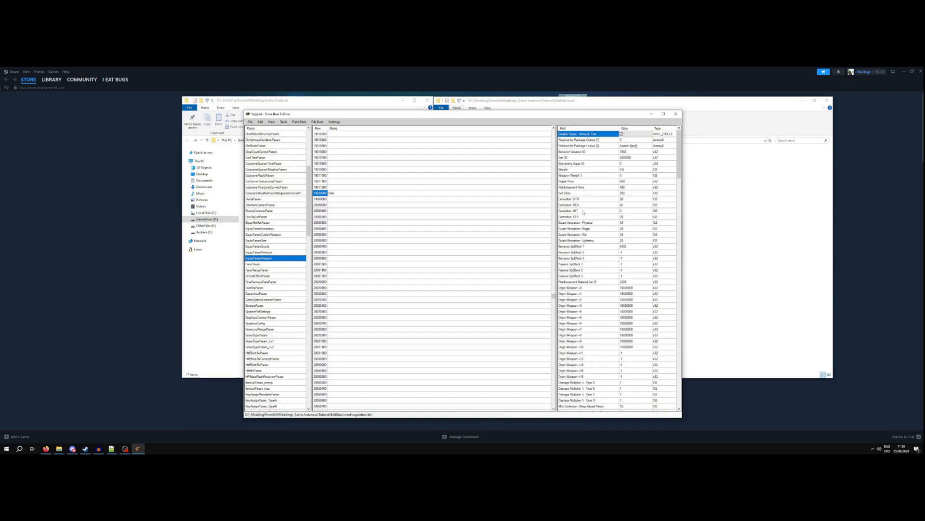
scroll("down", 3)
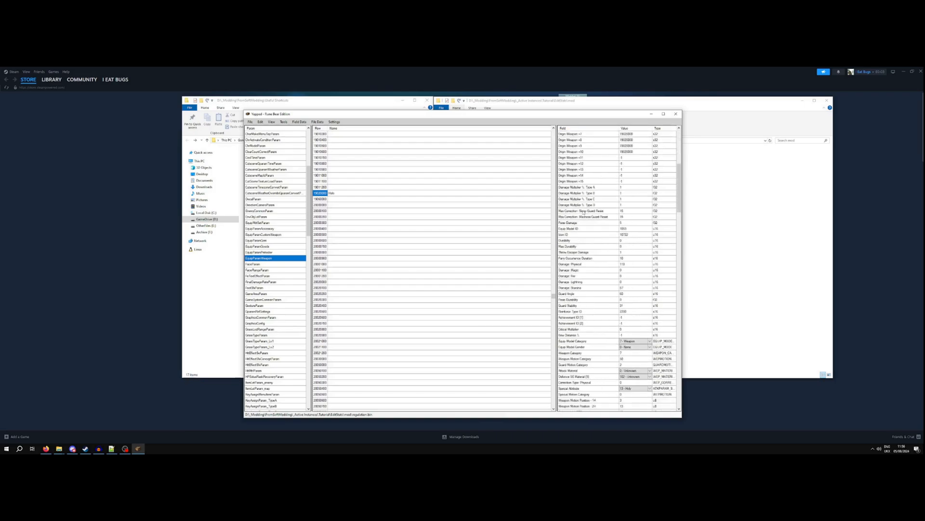
scroll("down", 3)
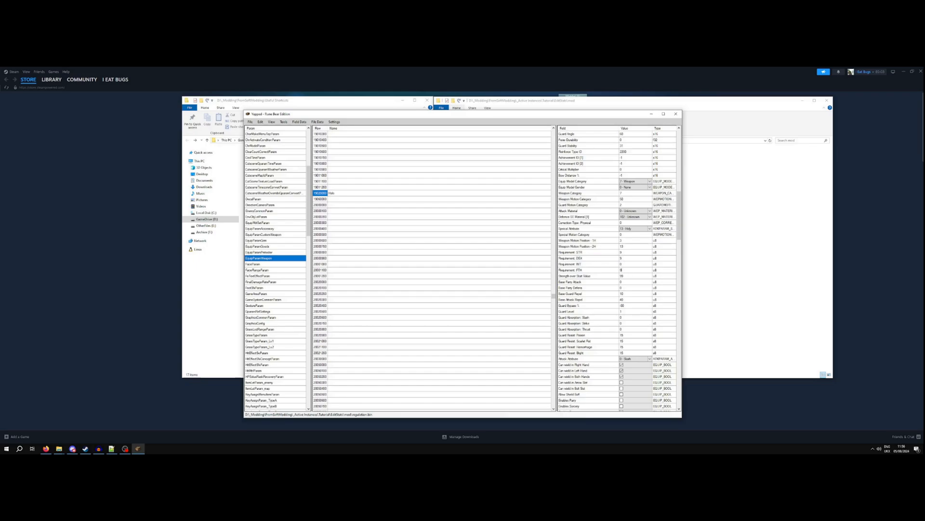
left_click(625, 276)
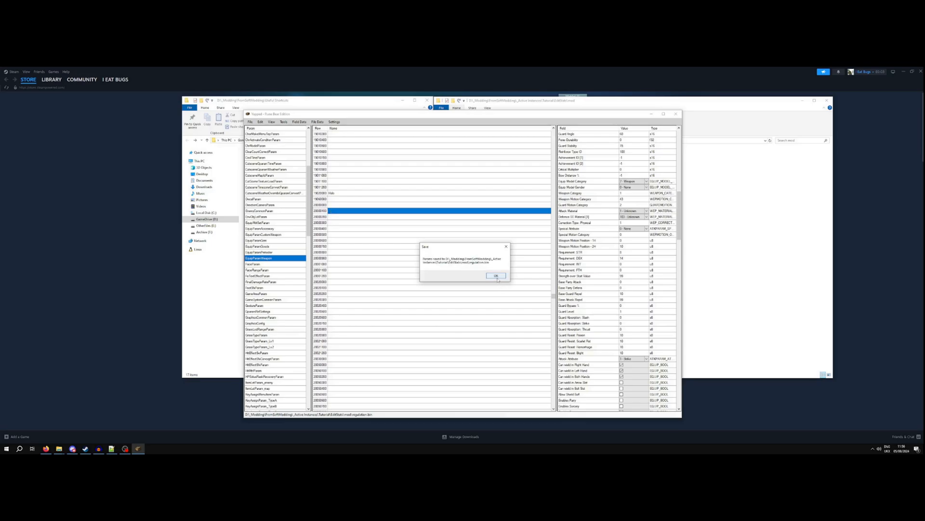
left_click(497, 276)
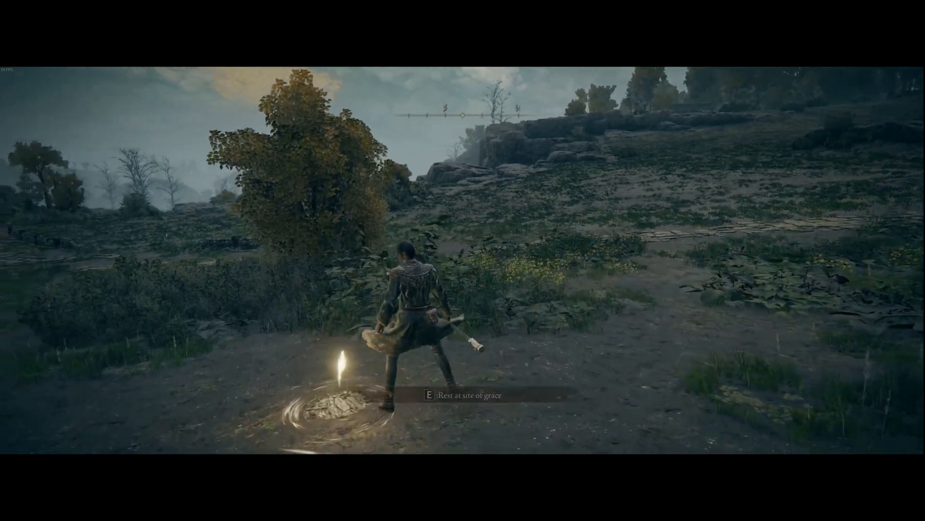
Step: Step away from the site of grace and swing the edited scythe once
key("e")
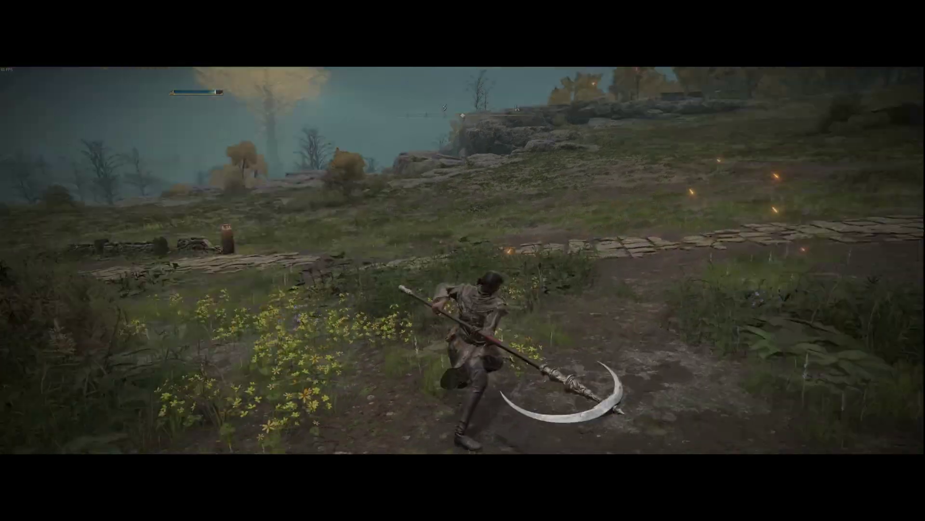
key("i")
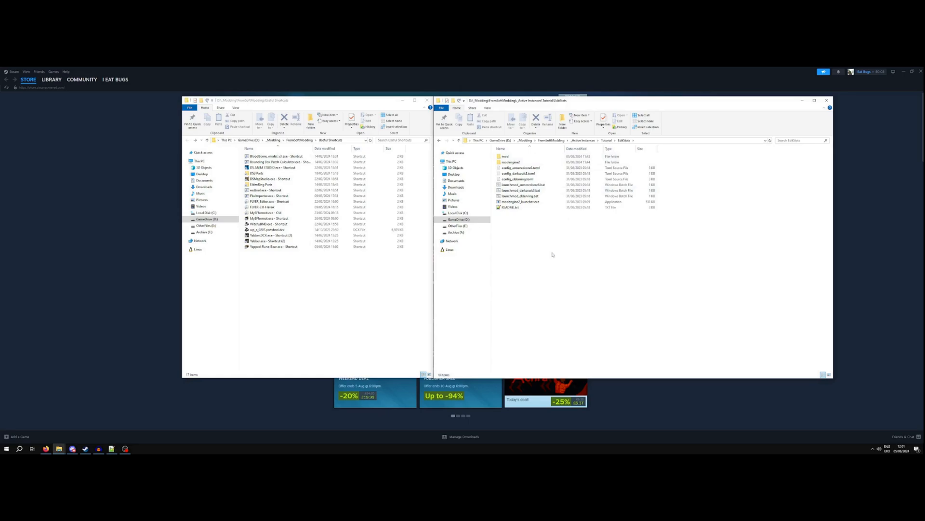
left_click(511, 207)
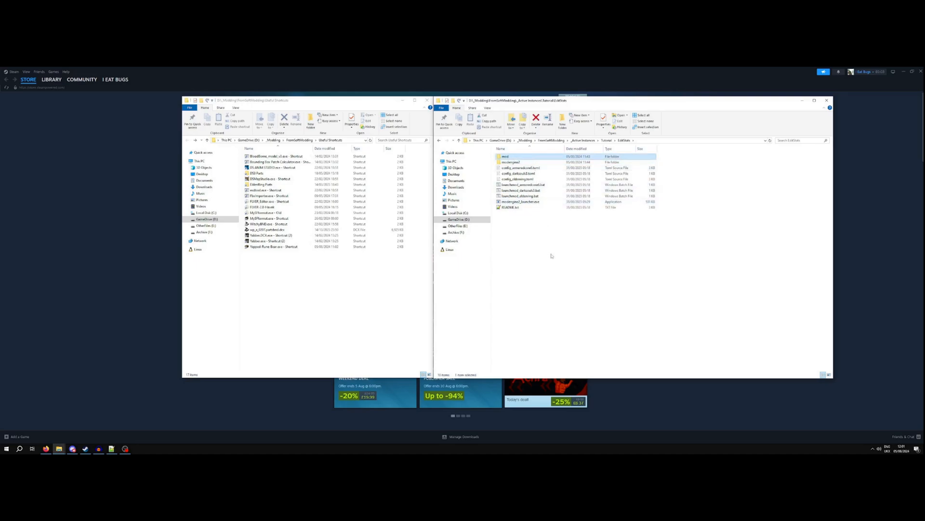
mouse_move(545, 263)
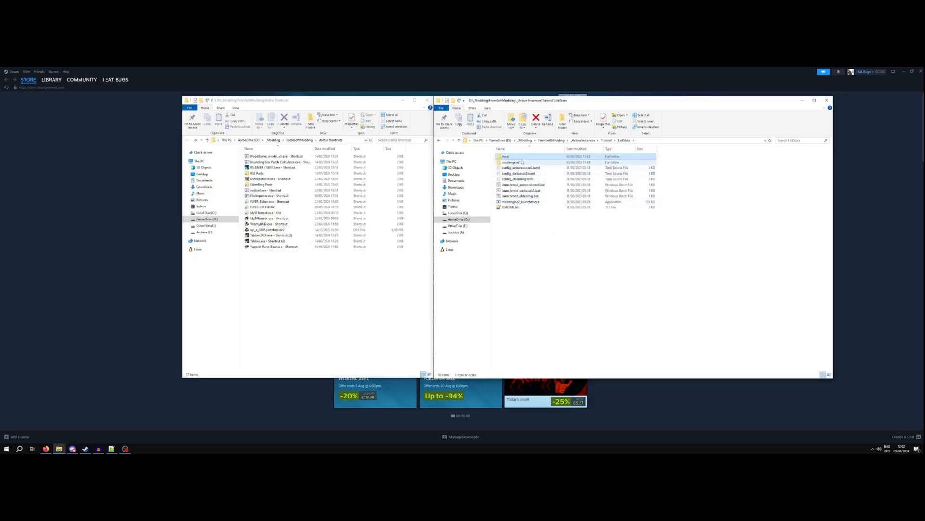
mouse_move(507, 162)
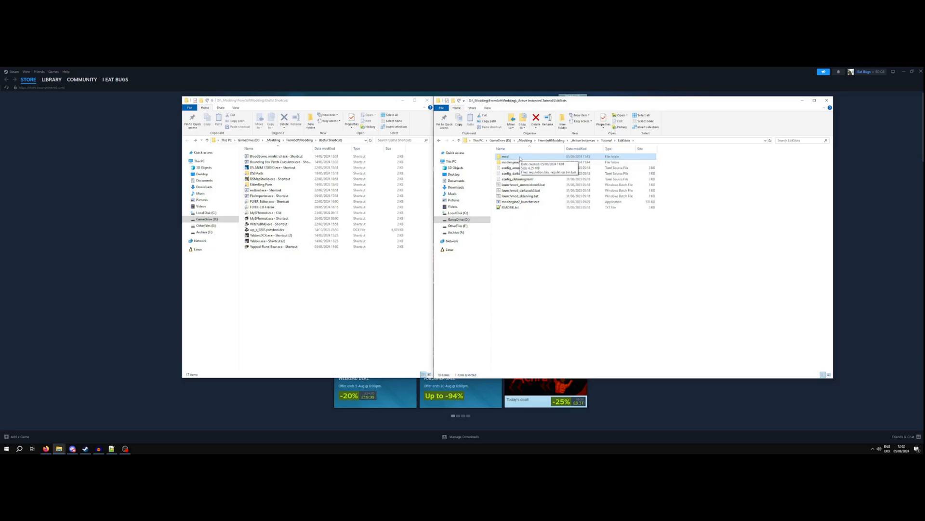
Step: Relaunch Yapped and load the EquipParamGem table of ash-of-war entries
double_click(505, 157)
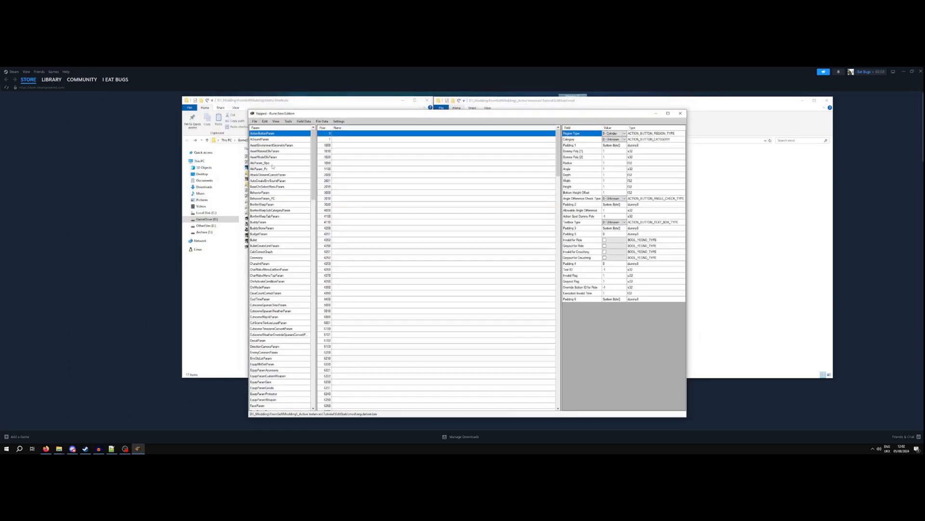
left_click(268, 156)
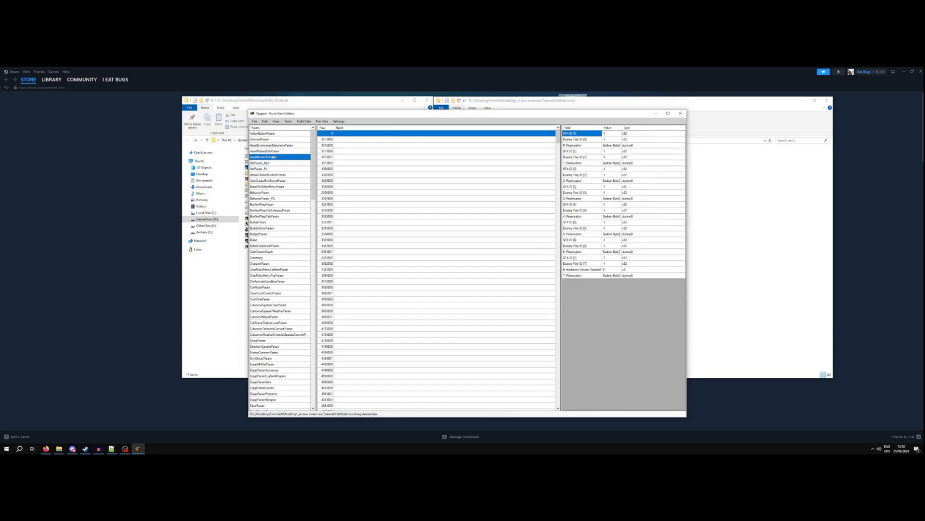
mouse_move(272, 205)
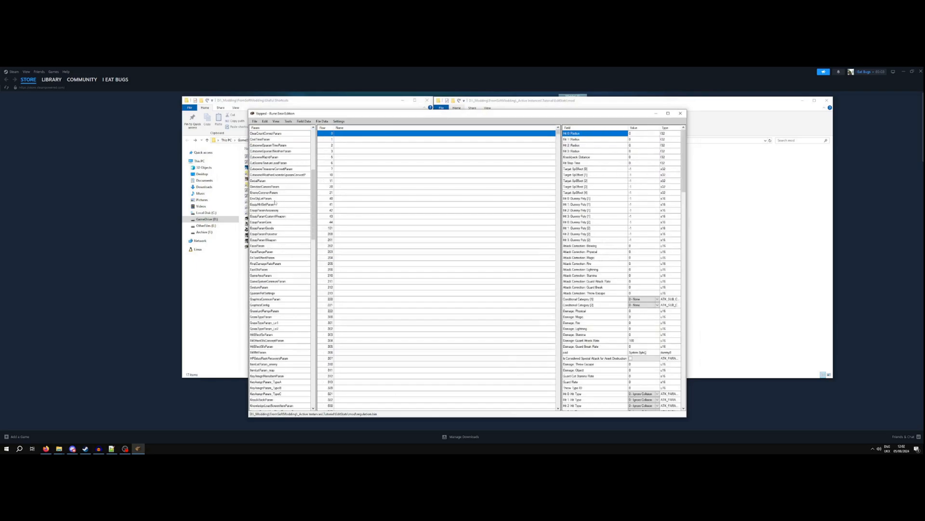
scroll("down", 3)
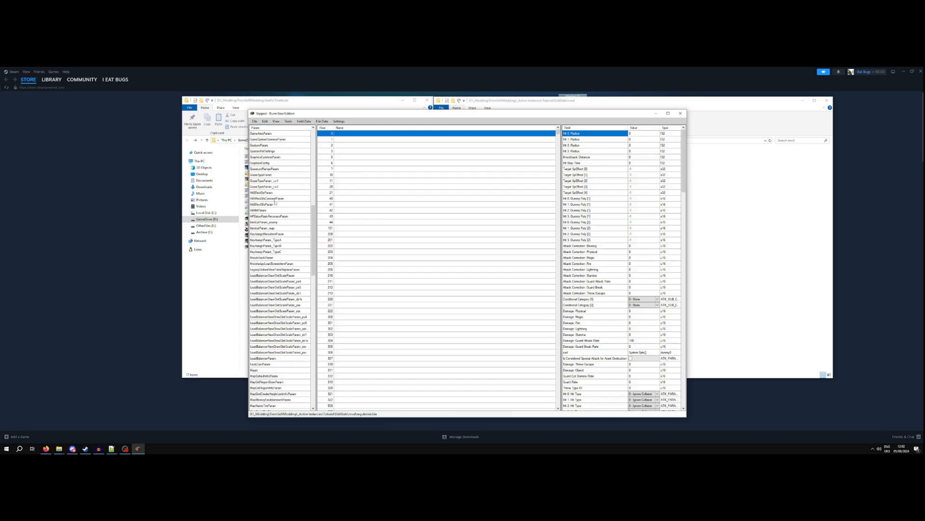
scroll("down", 3)
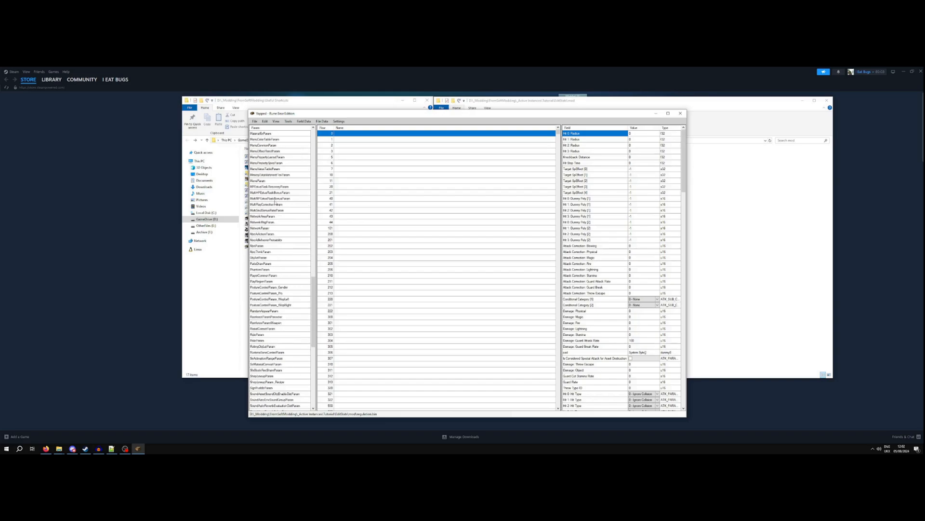
scroll("down", 3)
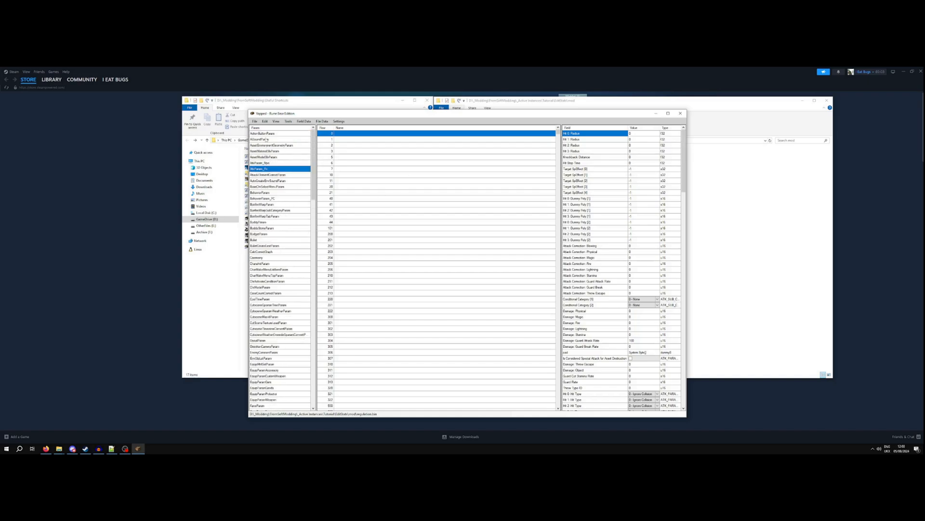
scroll("down", 3)
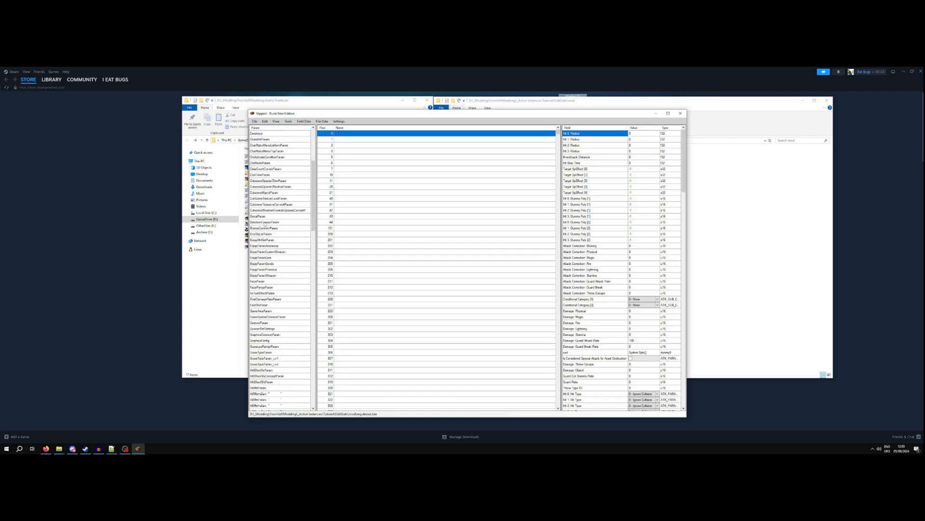
scroll("down", 3)
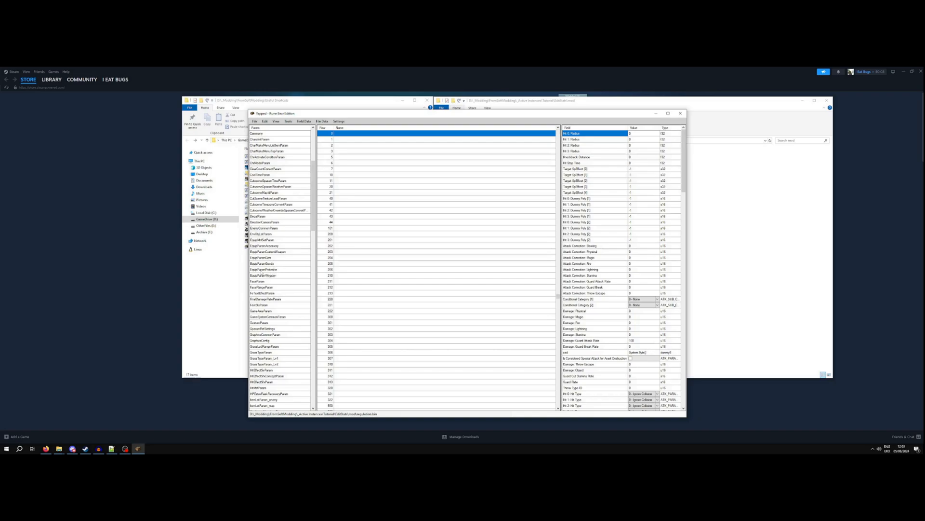
left_click(263, 275)
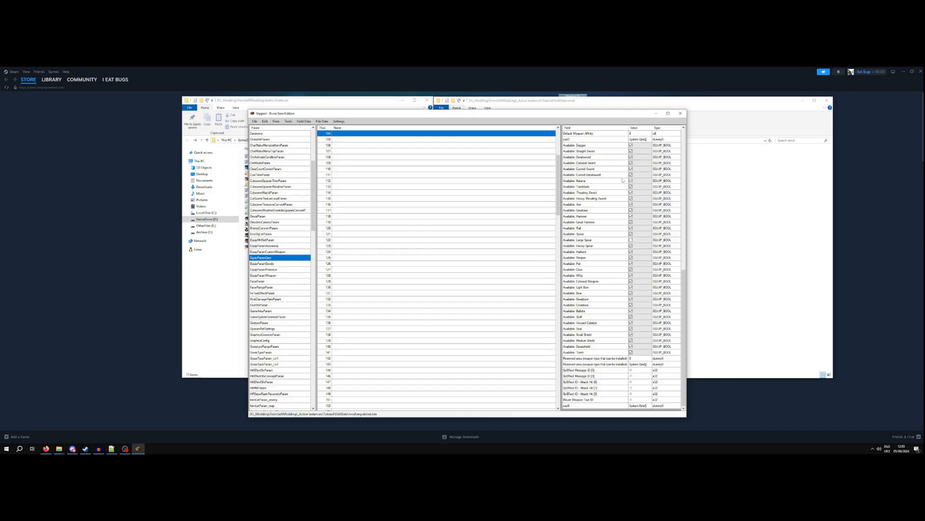
mouse_move(277, 278)
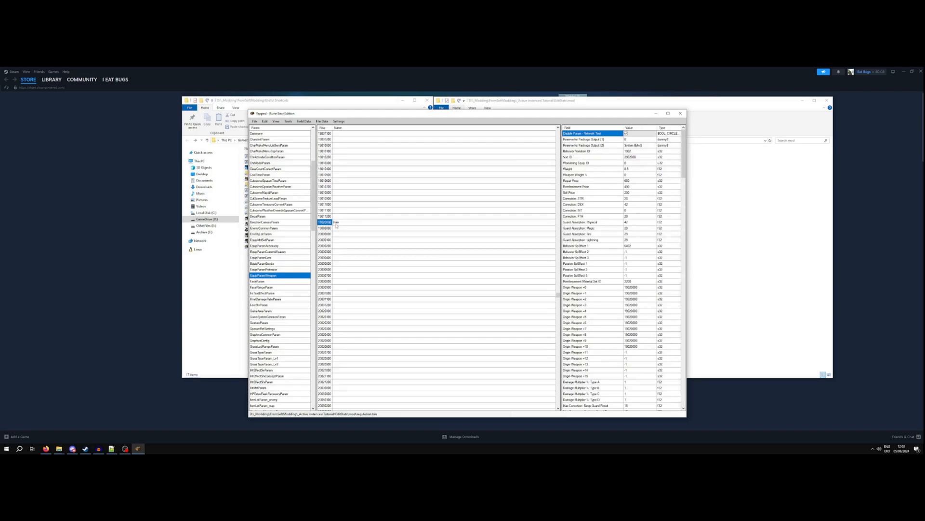
Step: Select the Halo Scythe row and review its behaviour variation, STR correction and effect fields
left_click(414, 222)
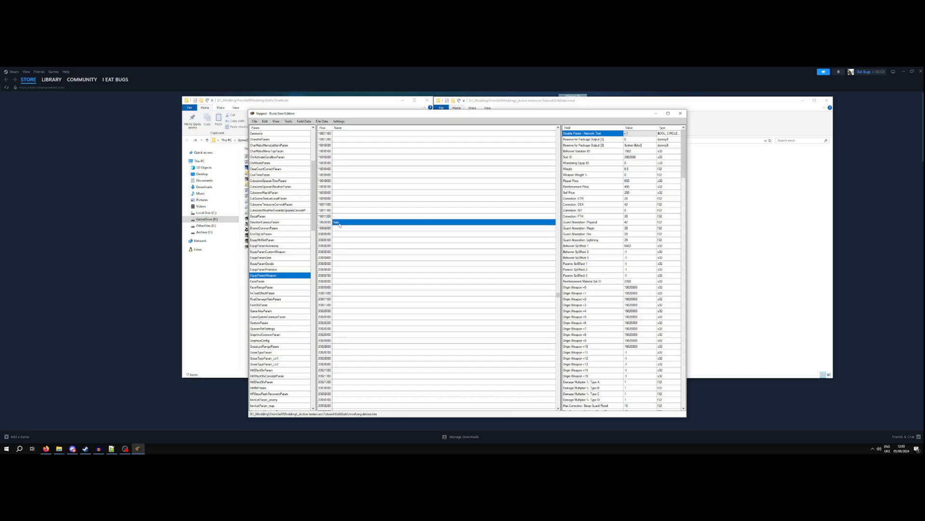
mouse_move(595, 158)
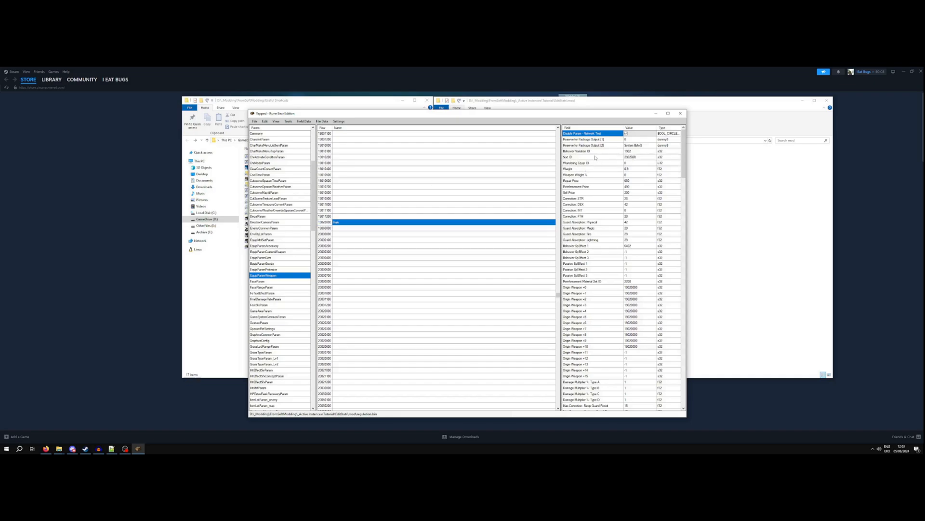
left_click(589, 152)
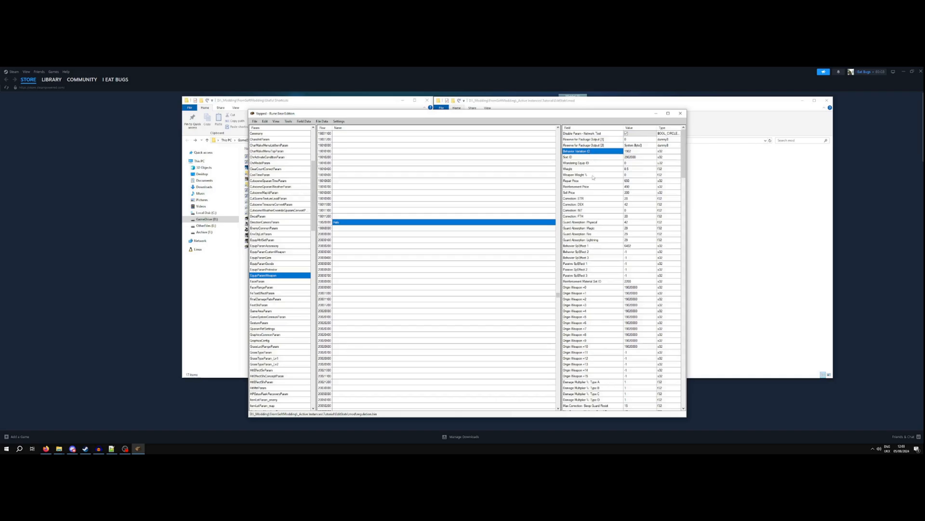
left_click(596, 199)
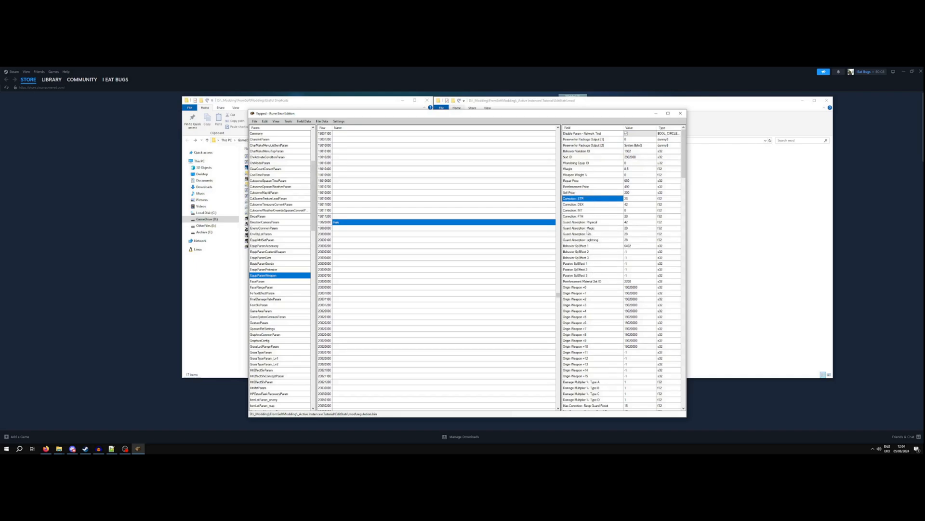
left_click(590, 245)
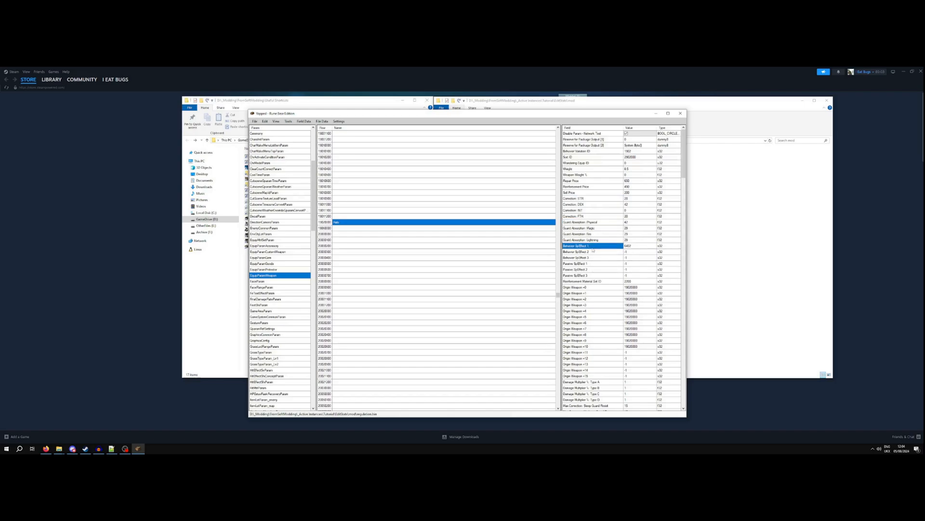
left_click(592, 263)
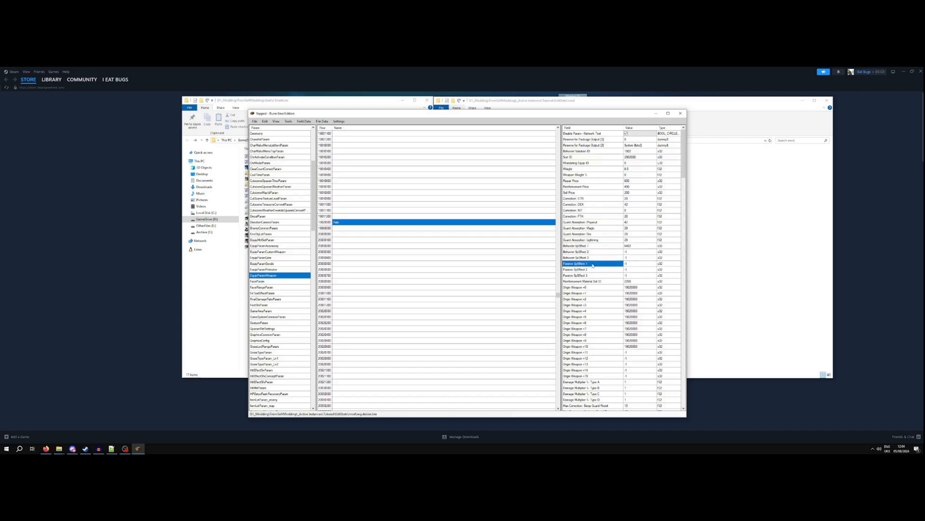
scroll("down", 3)
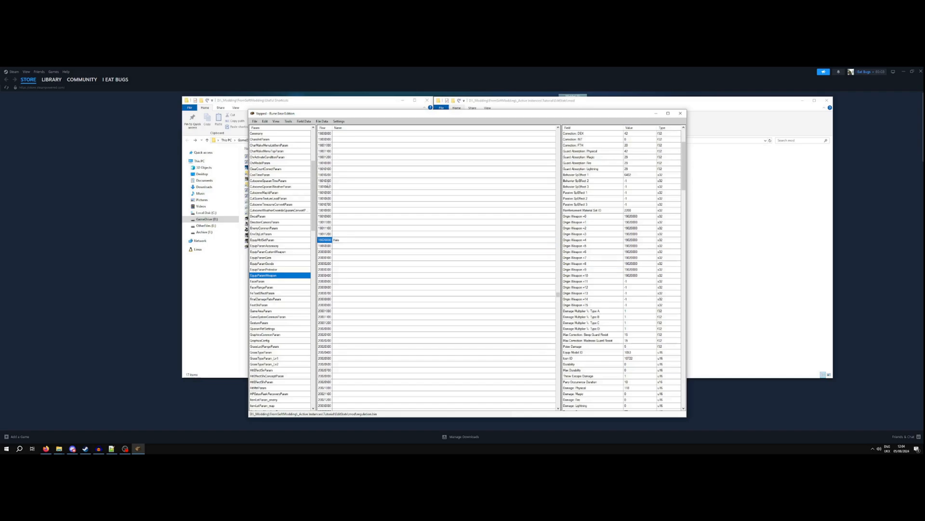
left_click(324, 161)
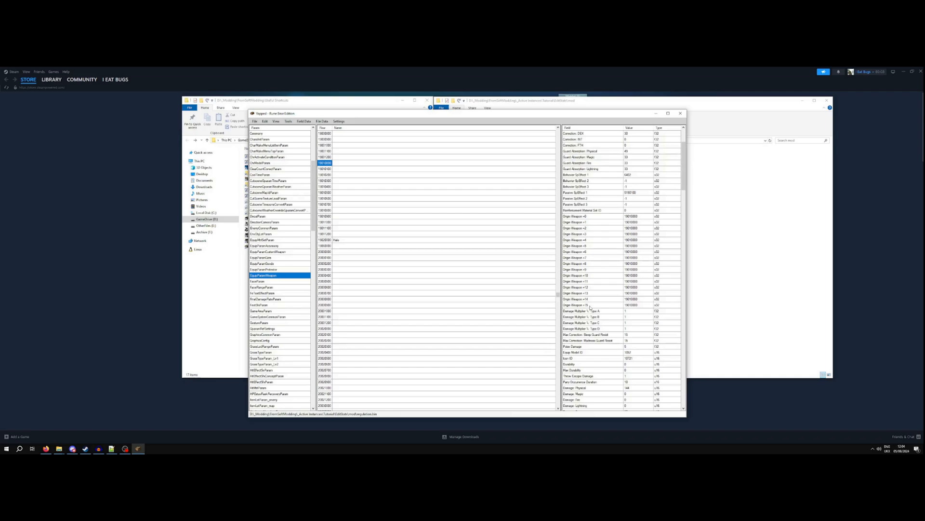
left_click(590, 305)
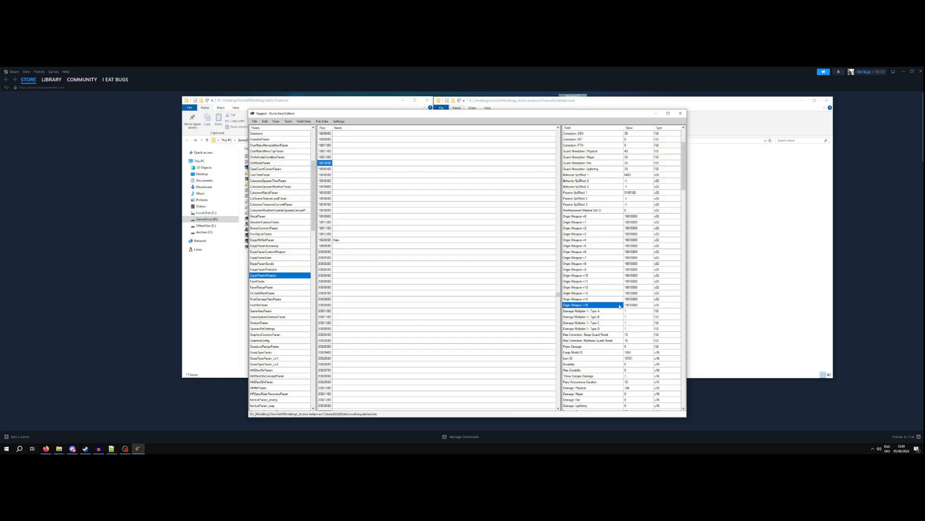
scroll("down", 3)
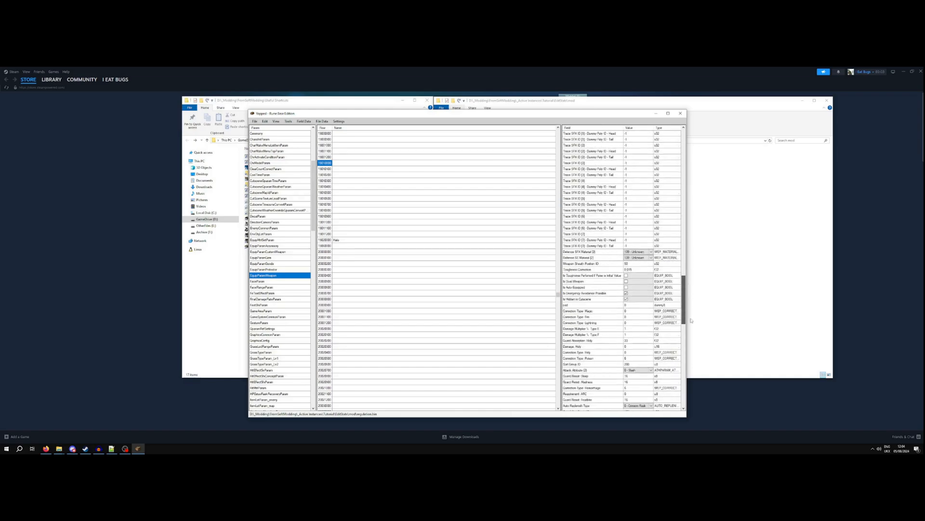
scroll("down", 3)
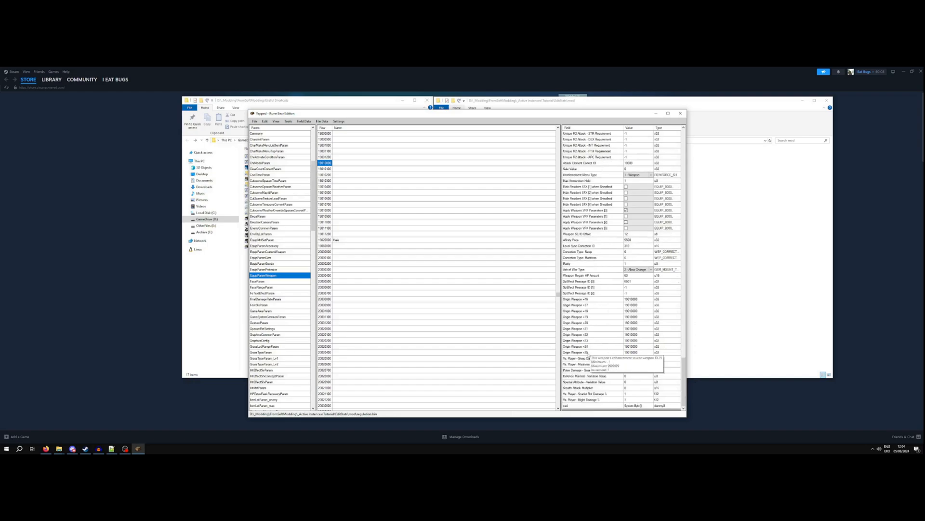
scroll("down", 3)
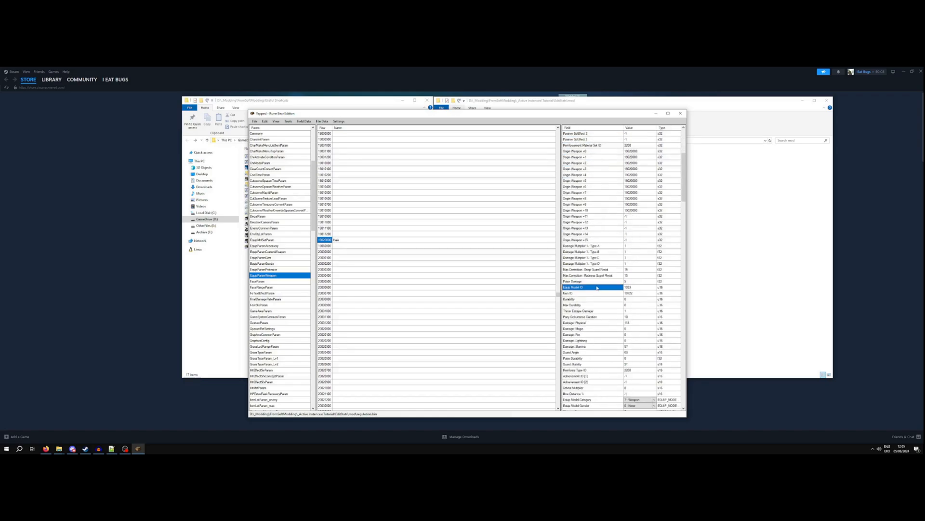
Step: Enter 1000 for the Halo Scythe's Damage: Lightning value
left_click(590, 316)
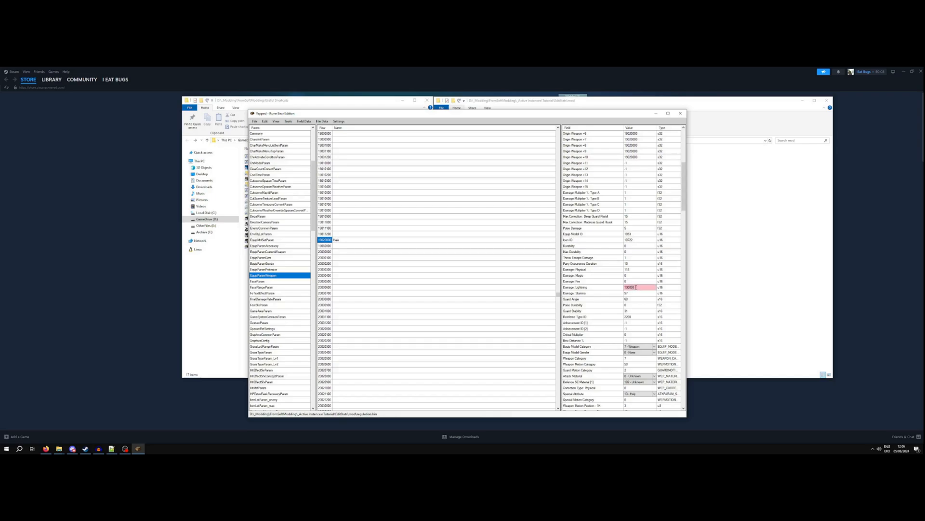
type("1000")
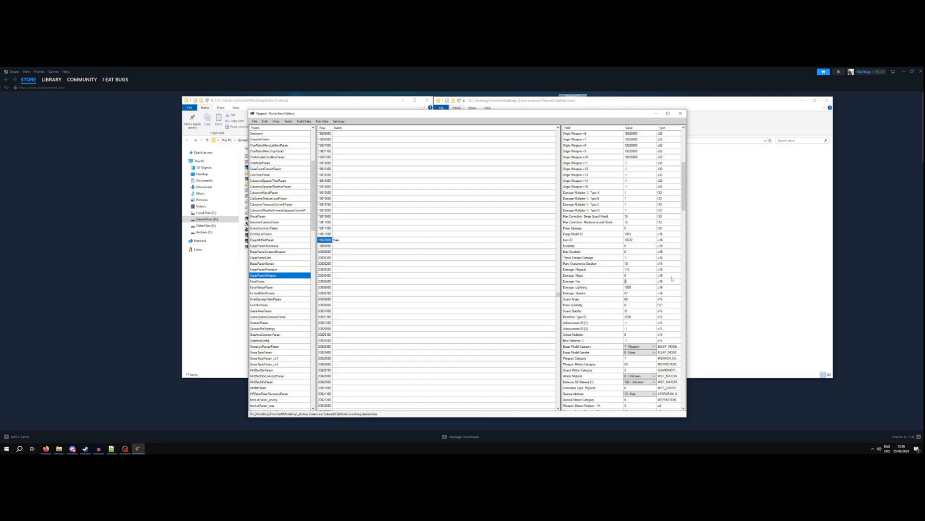
mouse_move(673, 282)
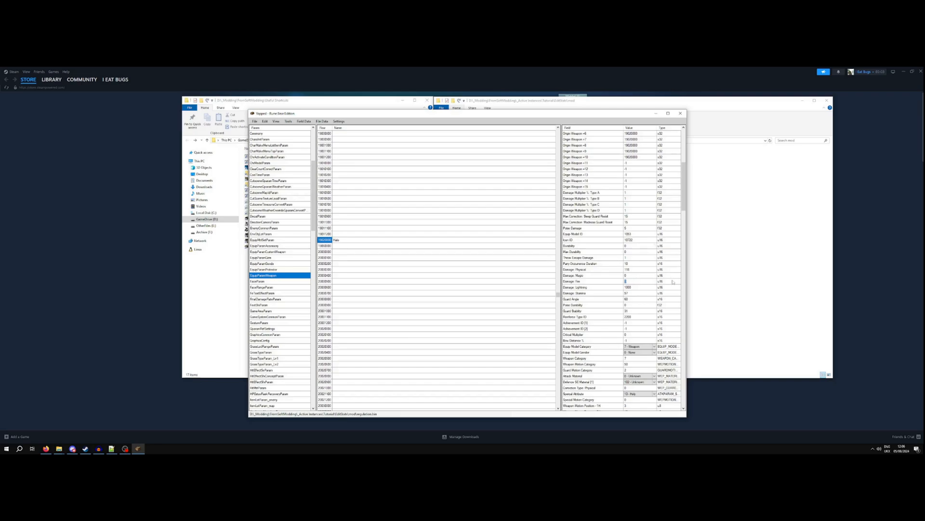
left_click(668, 287)
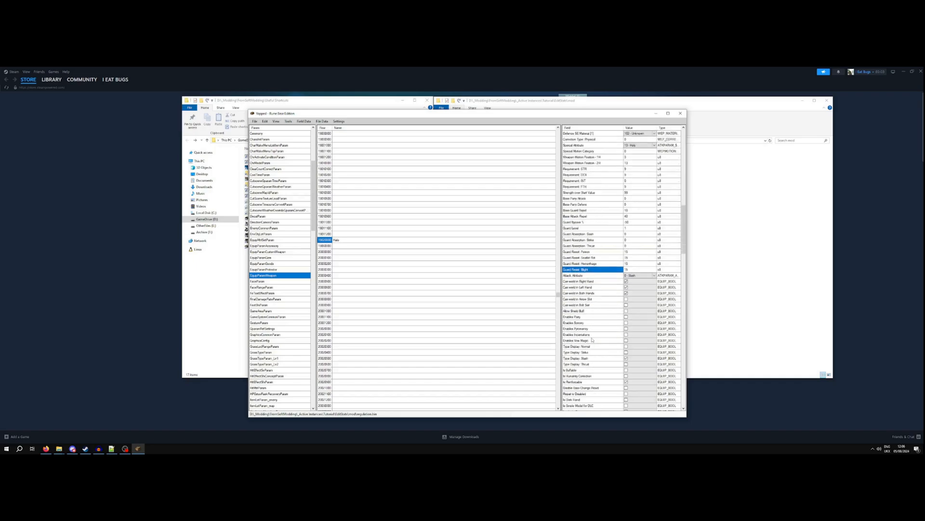
scroll("down", 3)
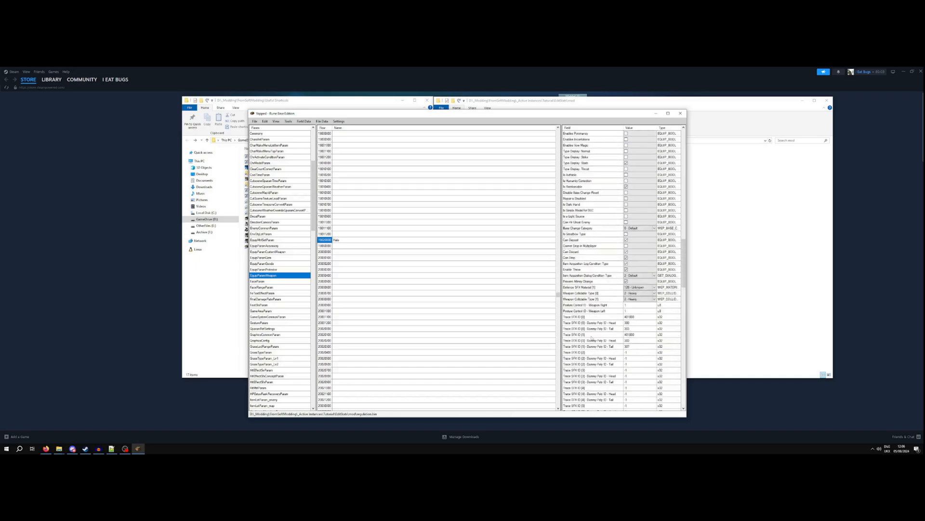
scroll("down", 3)
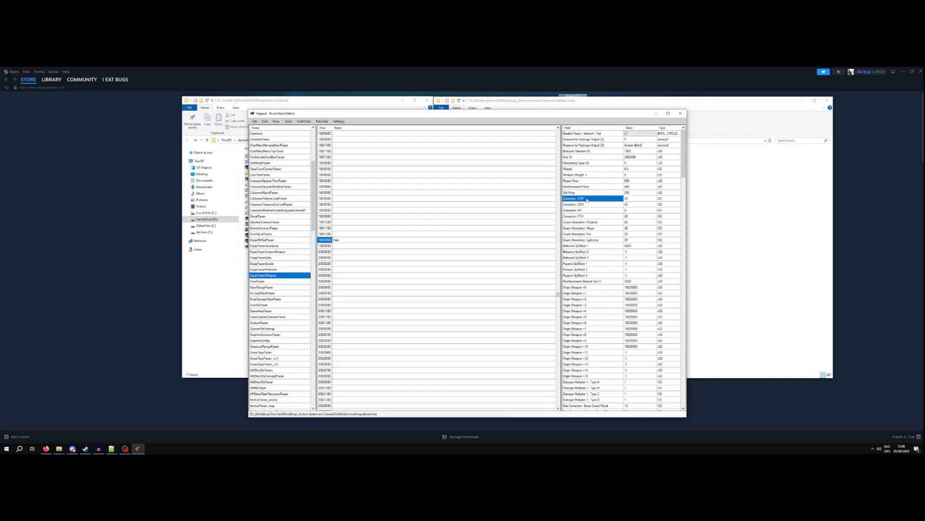
left_click(590, 204)
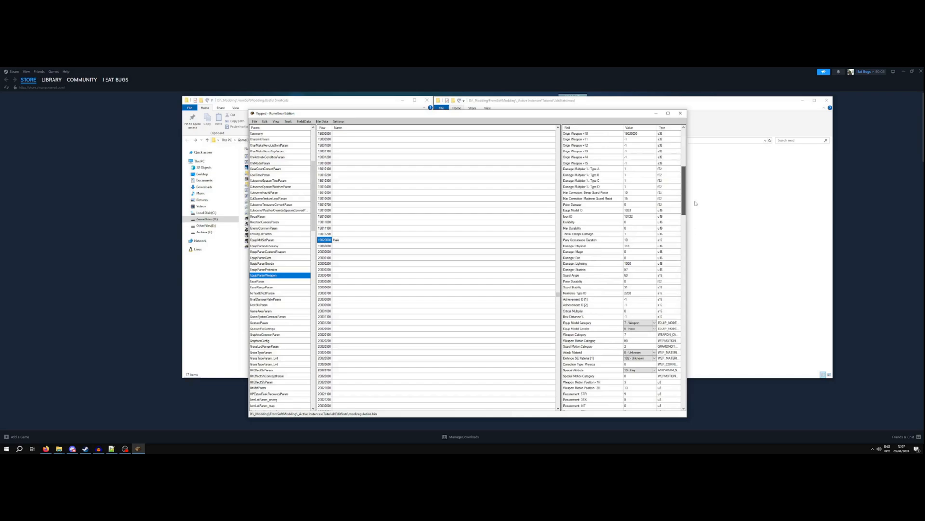
scroll("down", 3)
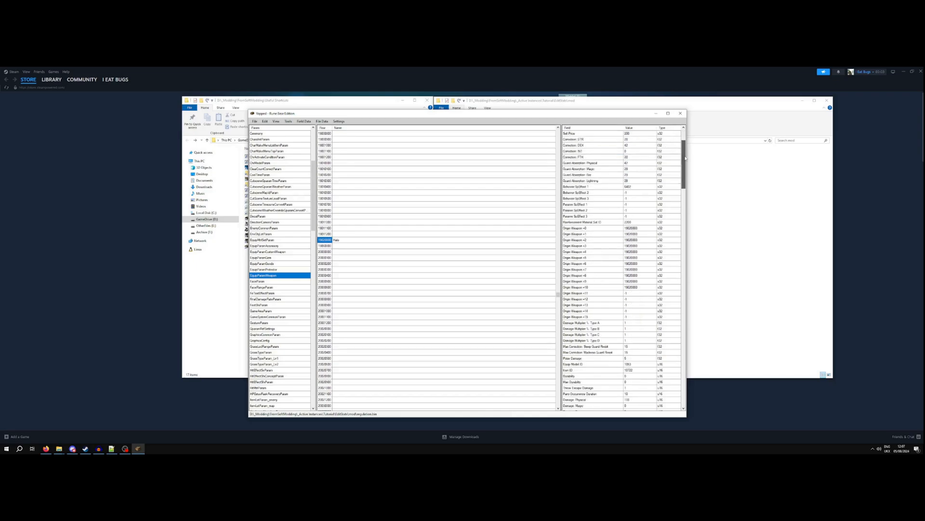
scroll("down", 3)
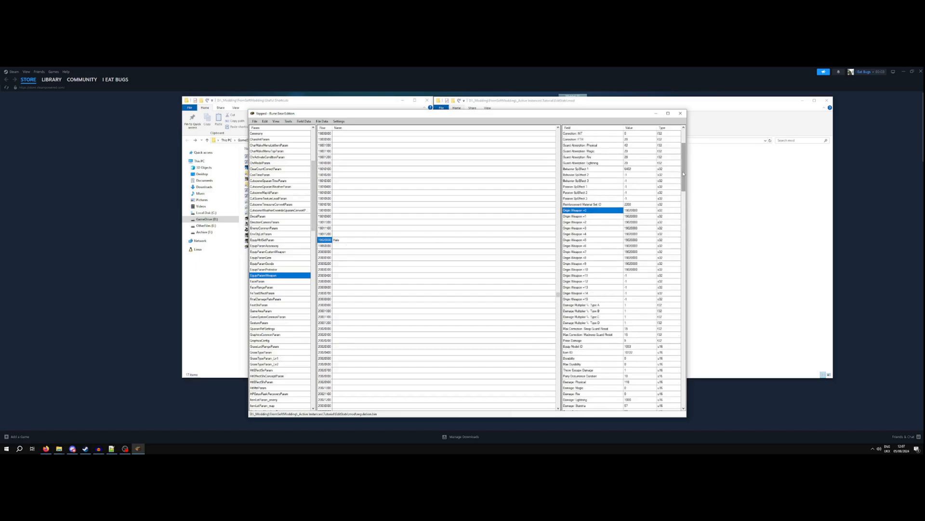
scroll("down", 3)
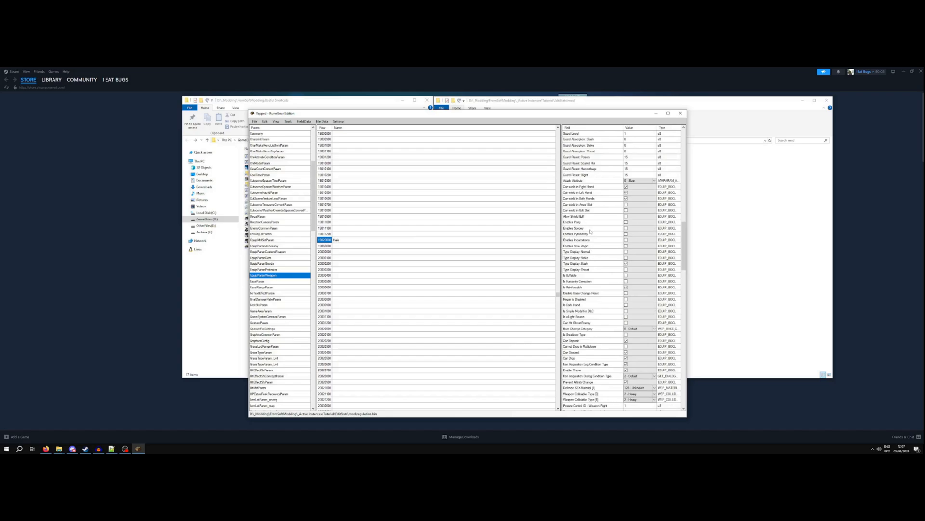
left_click(581, 228)
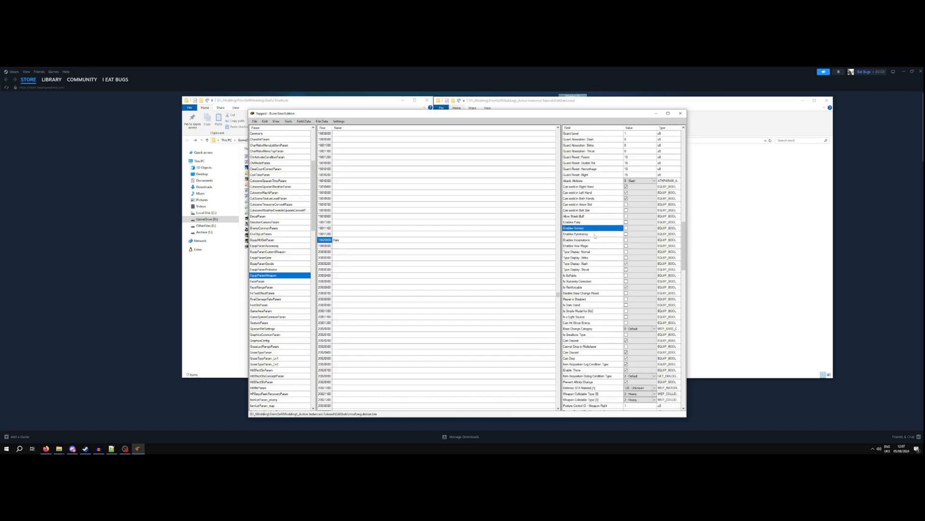
left_click(584, 221)
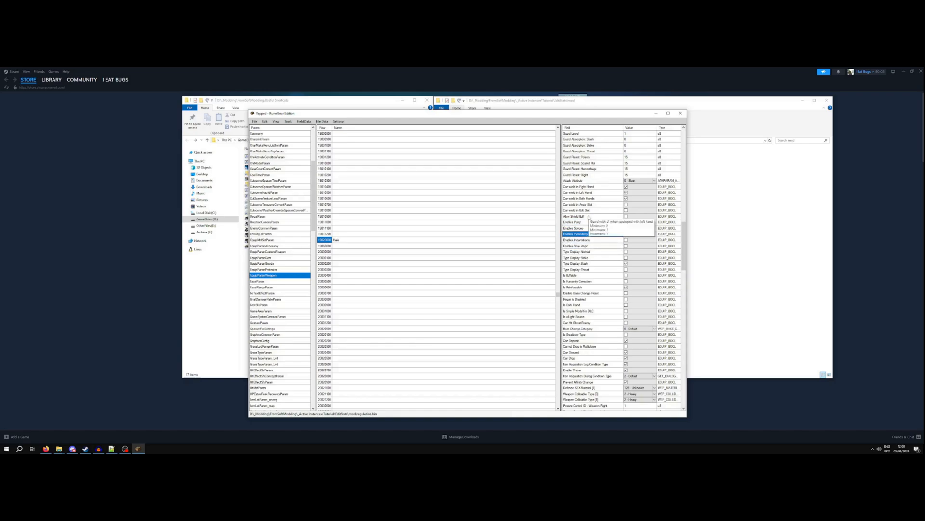
left_click(590, 263)
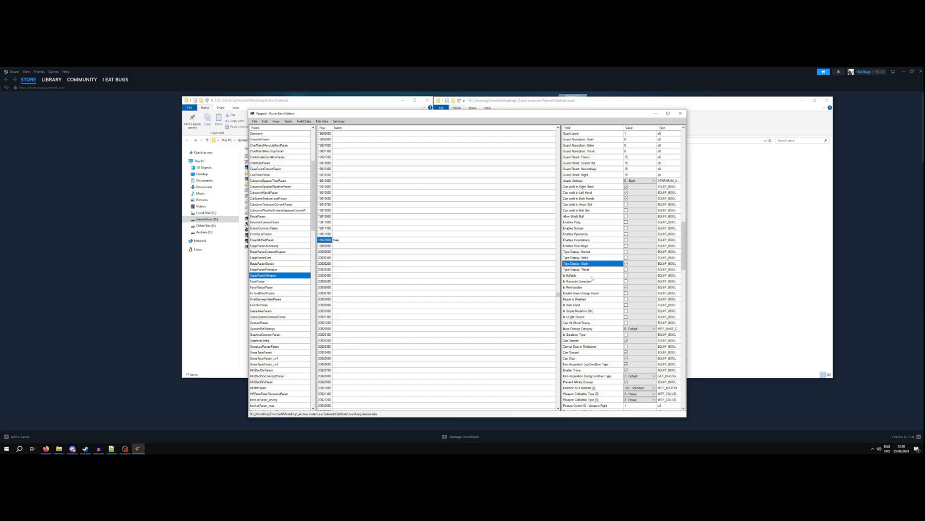
left_click(590, 275)
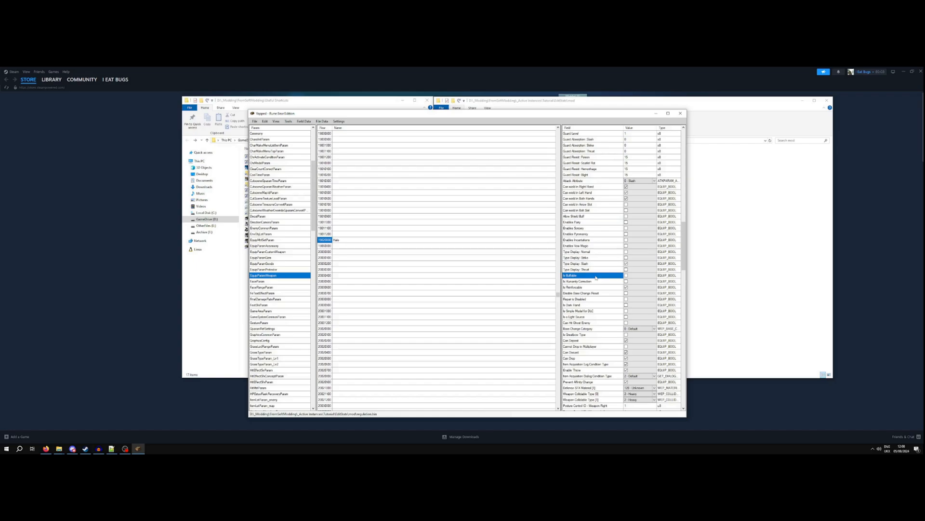
left_click(590, 288)
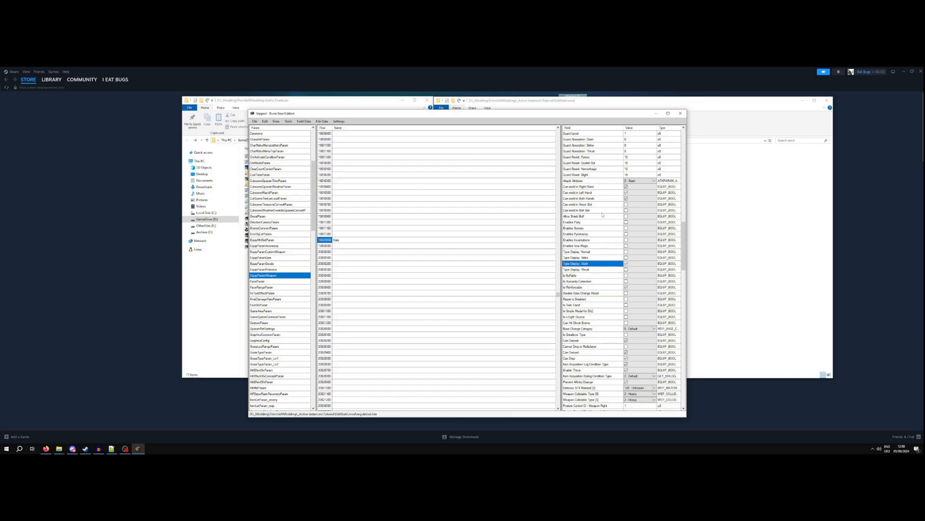
mouse_move(592, 230)
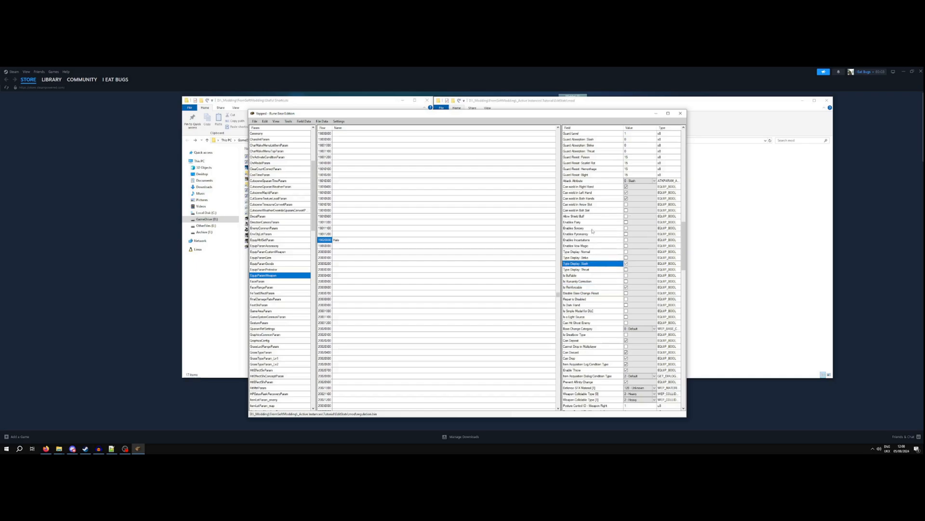
left_click(591, 227)
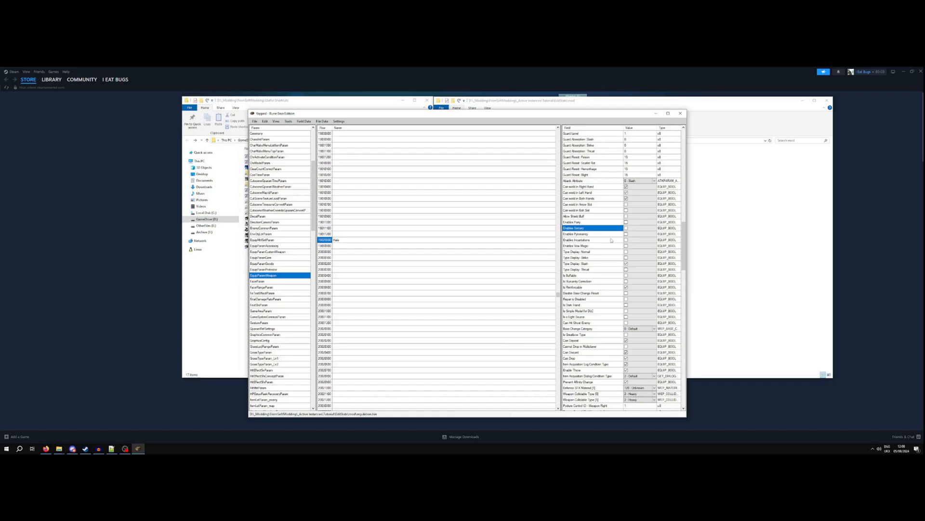
left_click(590, 233)
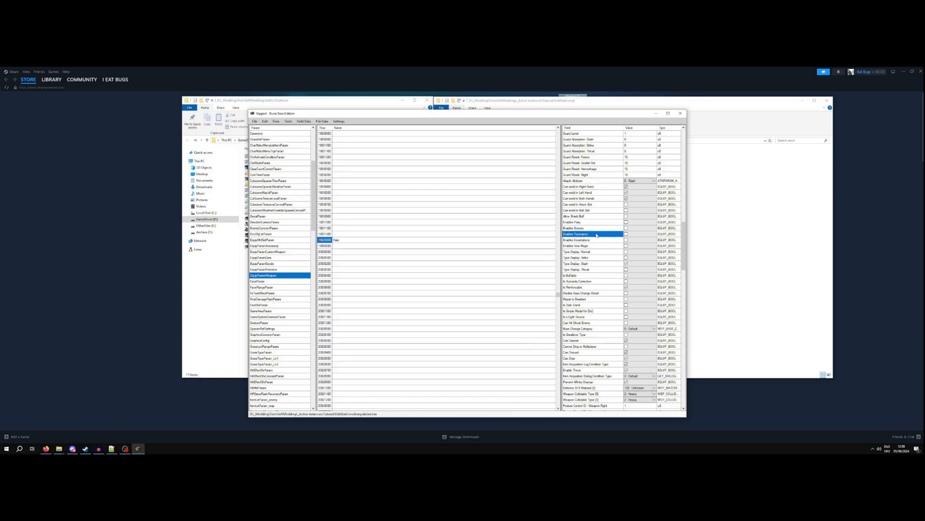
left_click(594, 239)
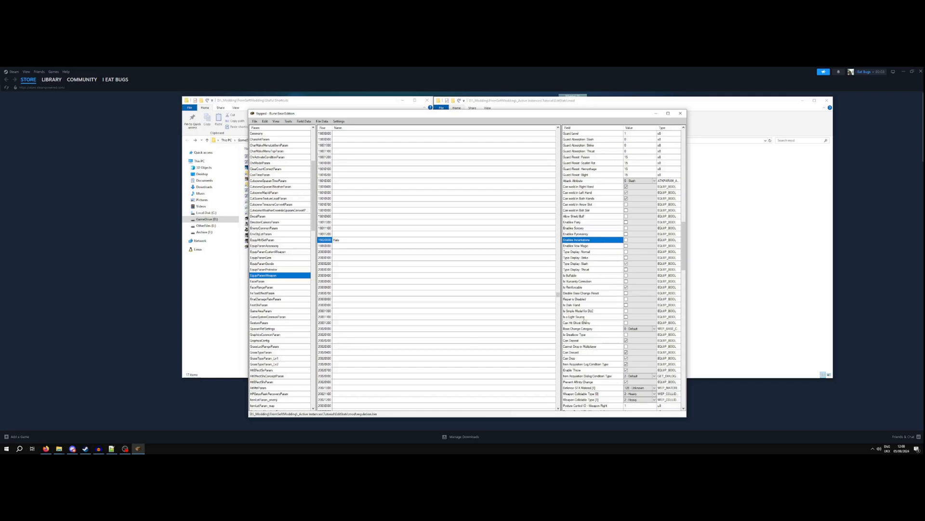
scroll("down", 3)
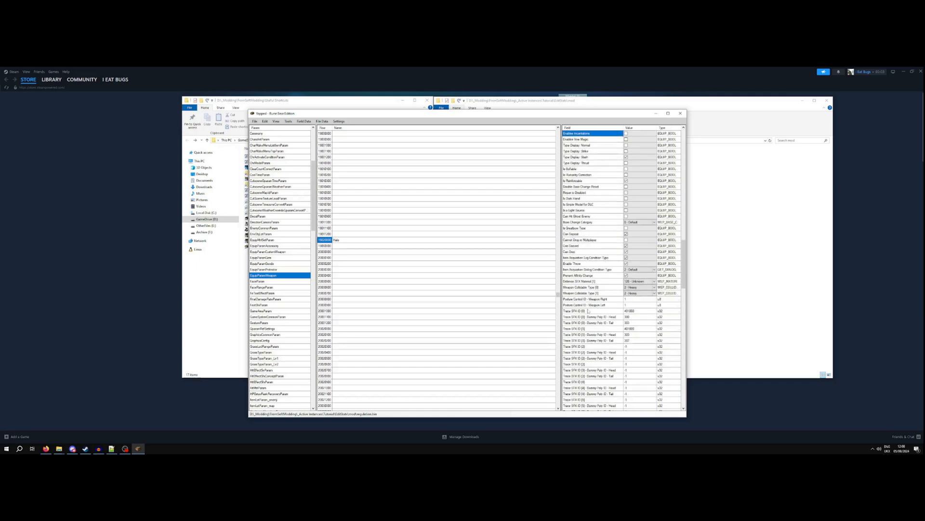
scroll("down", 3)
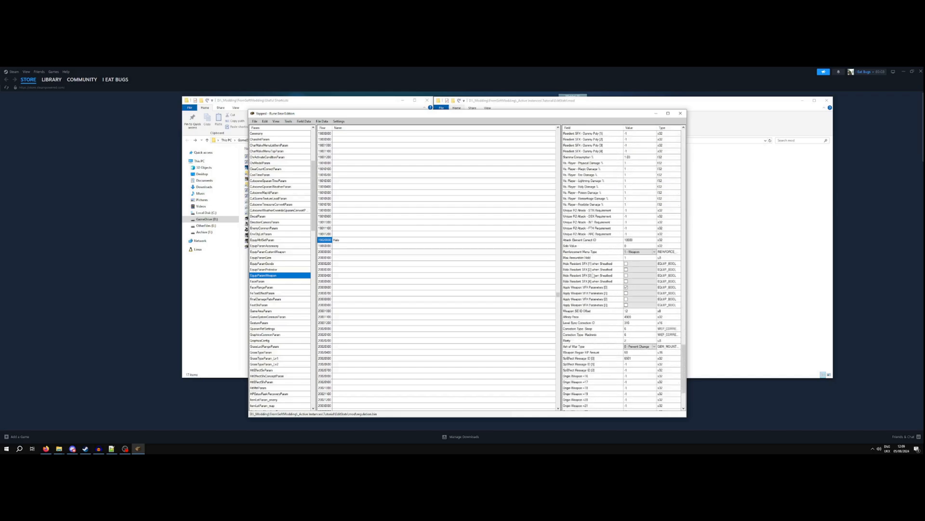
scroll("down", 3)
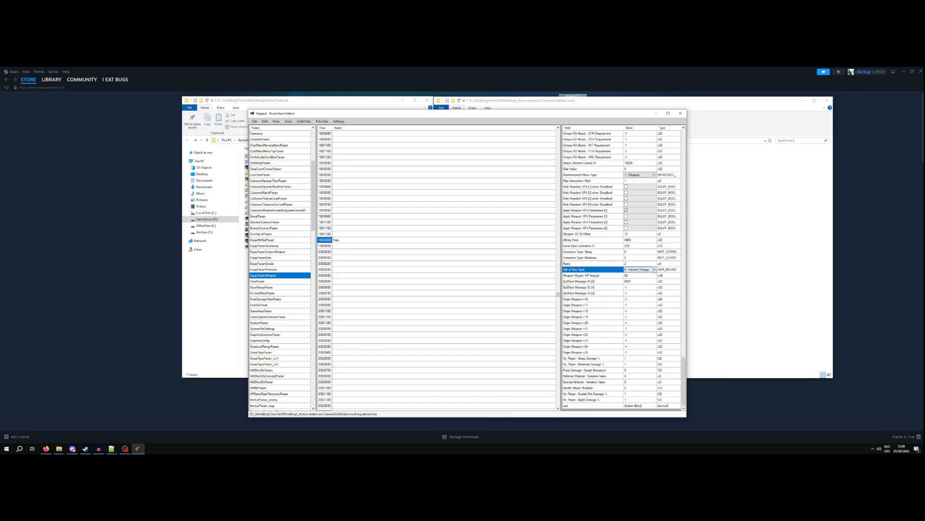
left_click(654, 269)
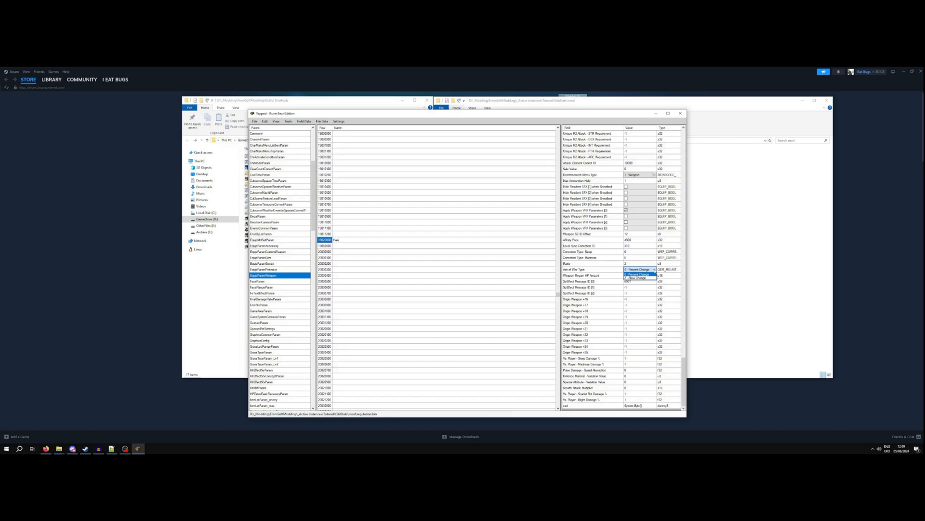
left_click(638, 269)
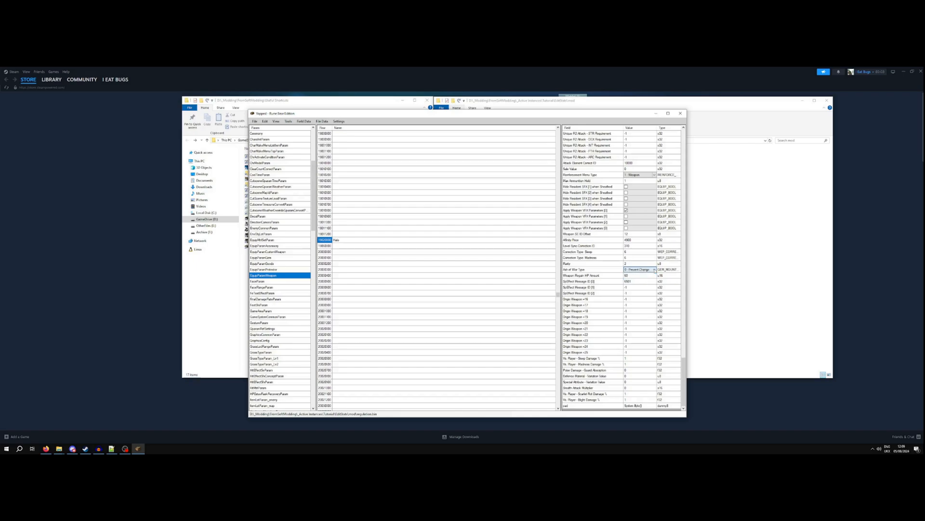
left_click(590, 246)
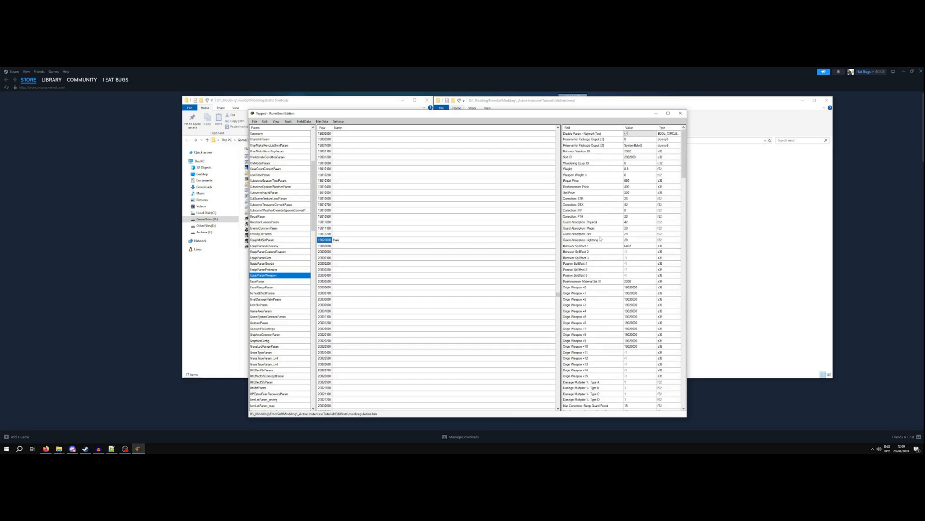
Step: Save the params and start Elden Ring through the Seamless Coop launcher
left_click(590, 257)
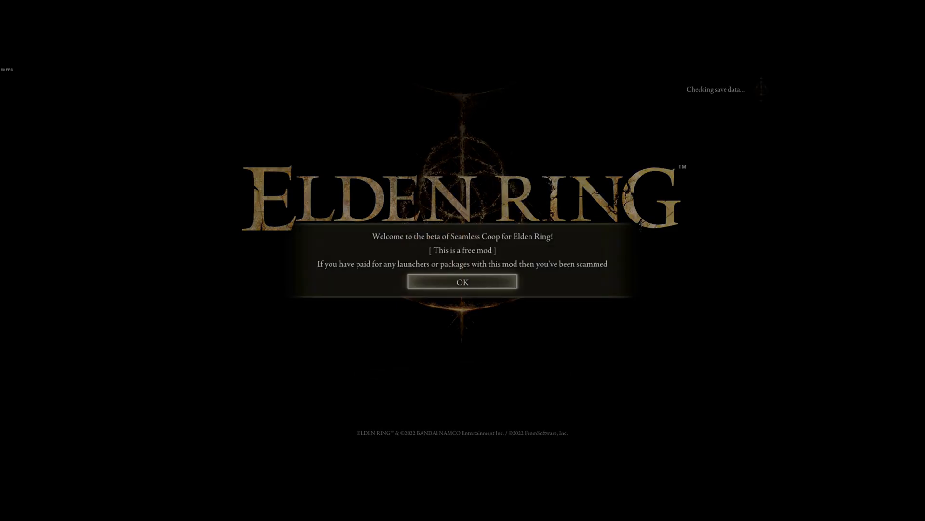
Step: Continue the save, check the Halo Scythe's 1000 lightning attack in Equipment, then resume play
left_click(463, 281)
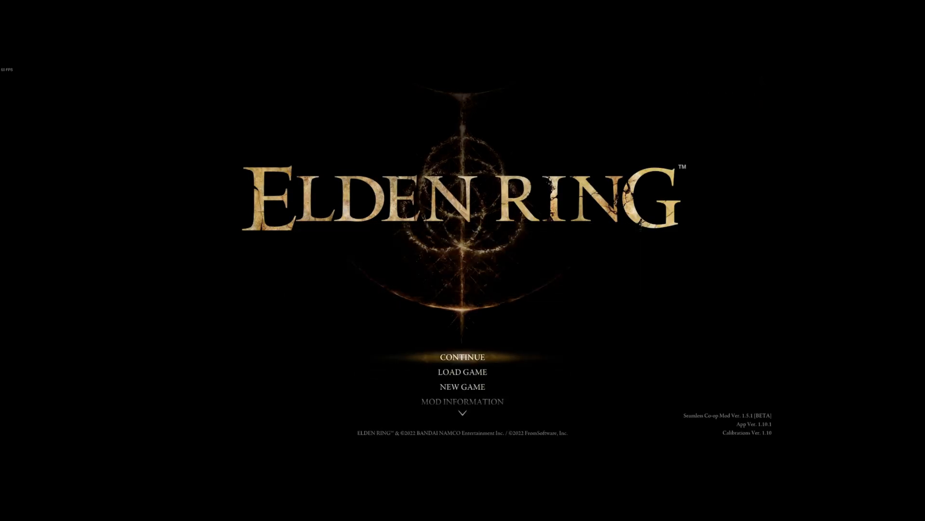
left_click(463, 357)
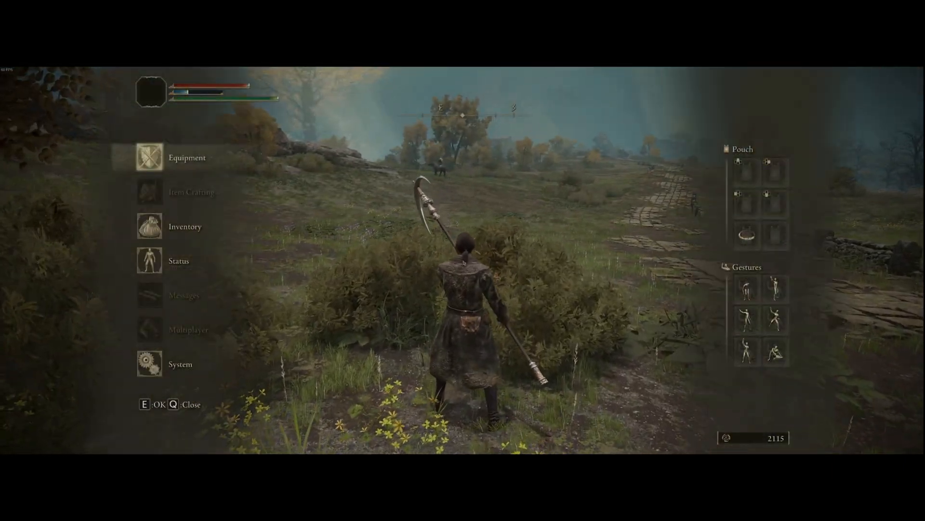
left_click(149, 158)
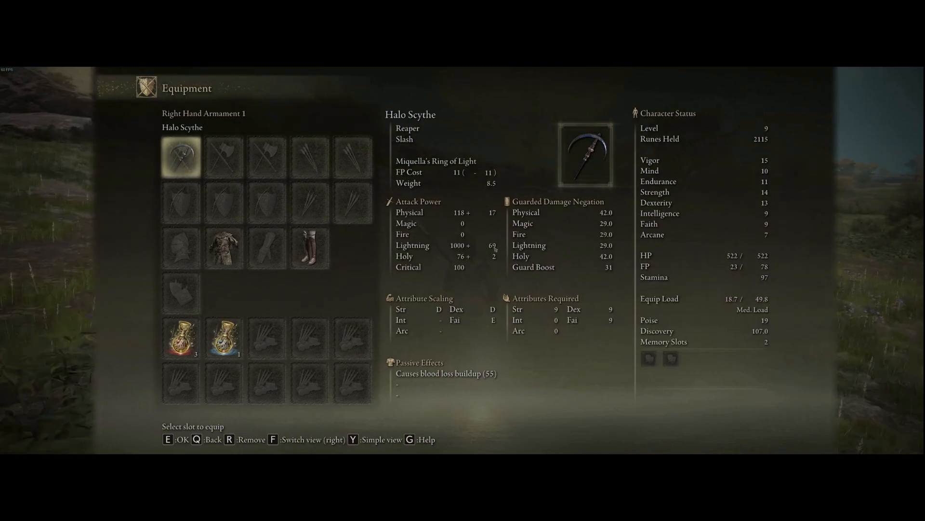
key("Q")
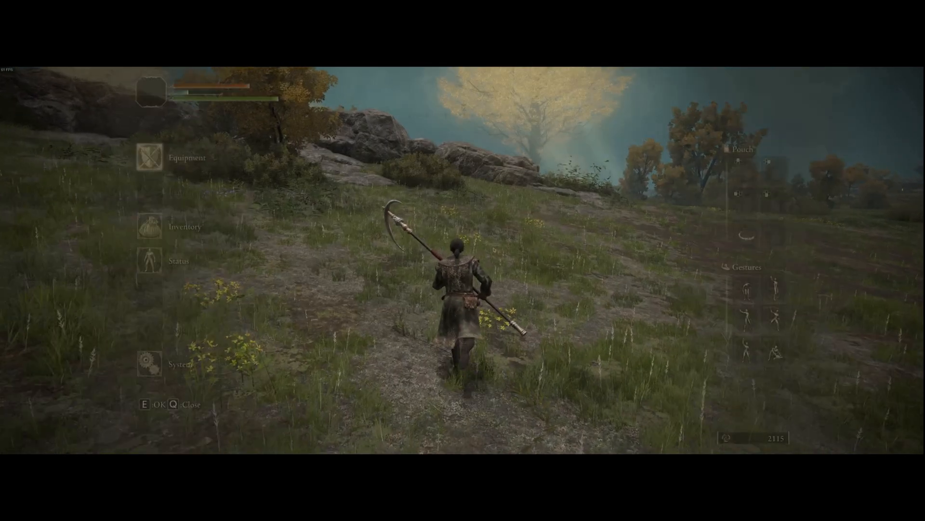